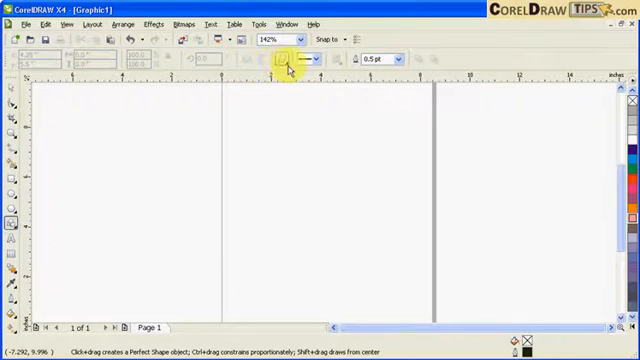
mouse_move(288, 59)
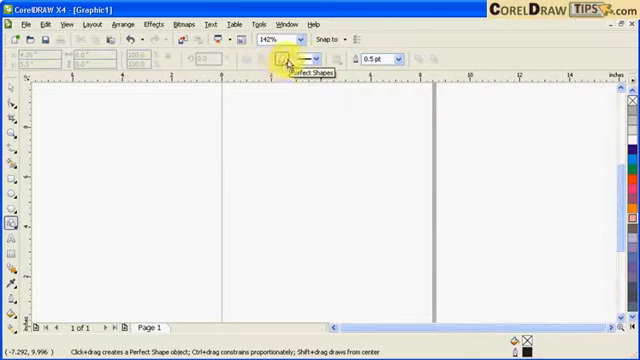
Choose the circle-with-slash no-symbol shape from the Basic Shapes Perfect Shapes gallery.
click(283, 58)
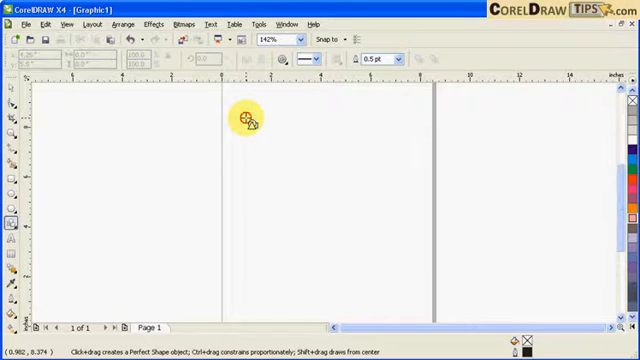
Draw the no-symbol sign and enlarge it to roughly 6.1 inches across.
drag(247, 116, 359, 248)
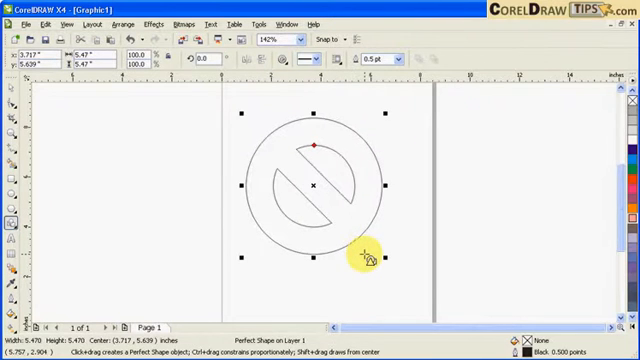
mouse_move(320, 230)
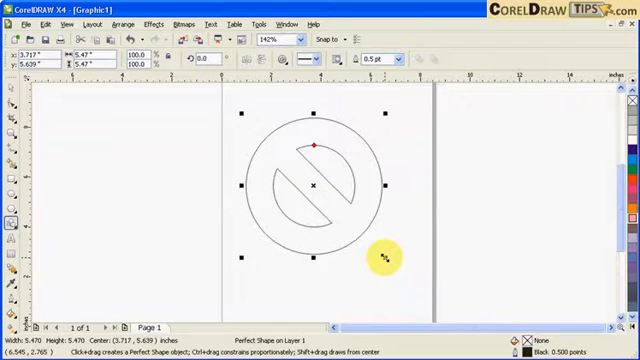
drag(385, 258, 330, 150)
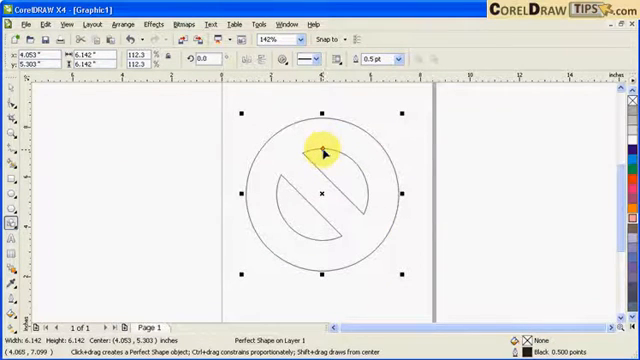
mouse_move(328, 154)
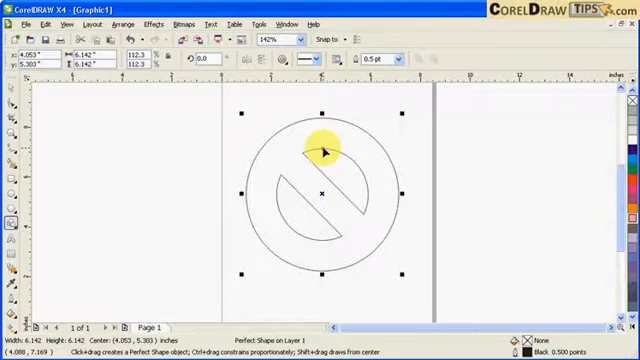
mouse_move(320, 152)
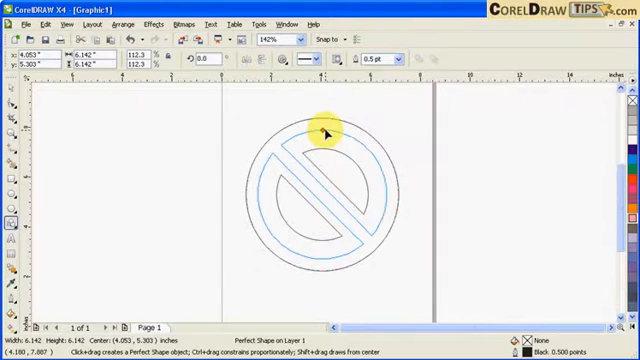
Select the prohibition sign and fill it solid orange-red.
click(320, 190)
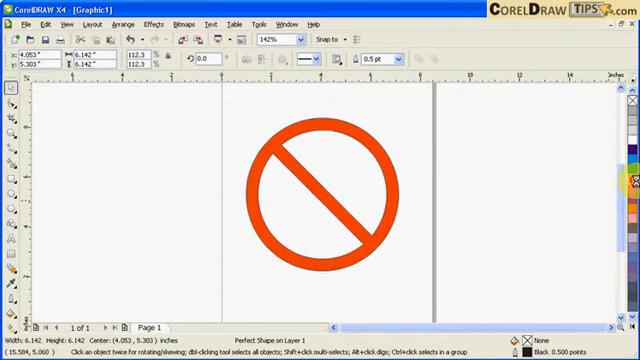
click(315, 175)
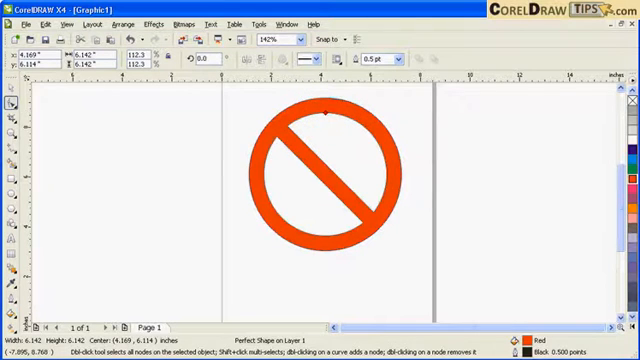
Draw a smiley face with eyes and a curved smile beside the sign.
click(305, 165)
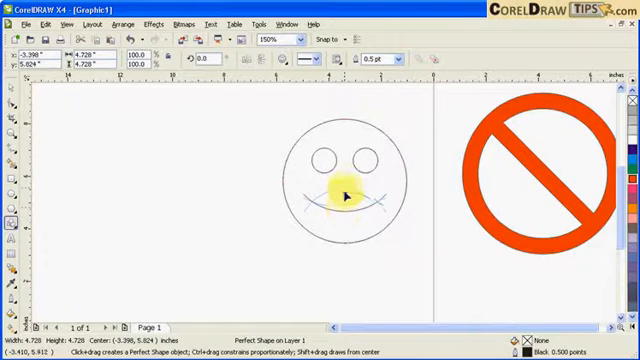
click(342, 195)
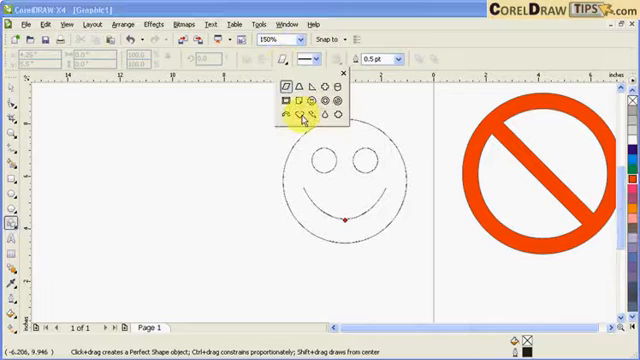
Add a red heart and move it onto the smiley face.
click(303, 120)
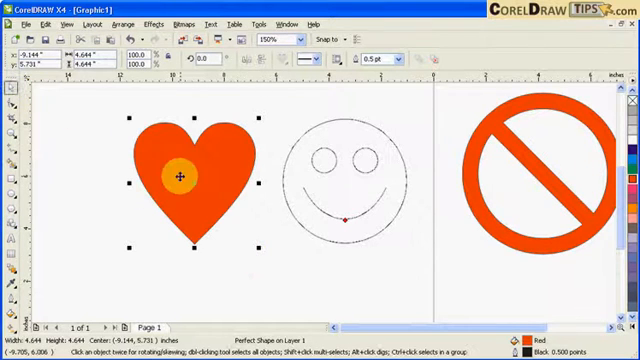
drag(178, 176, 390, 155)
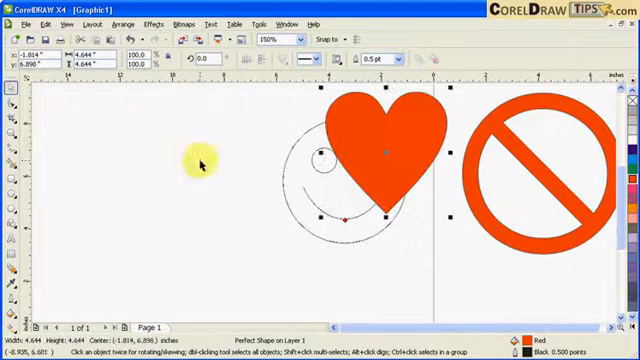
click(286, 64)
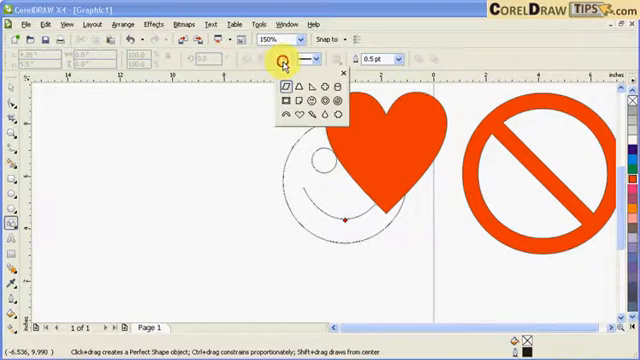
mouse_move(340, 117)
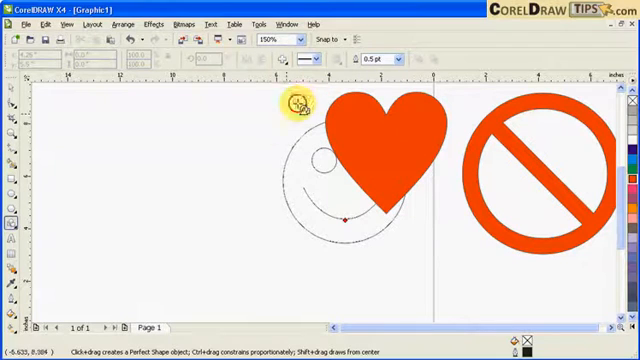
mouse_move(135, 120)
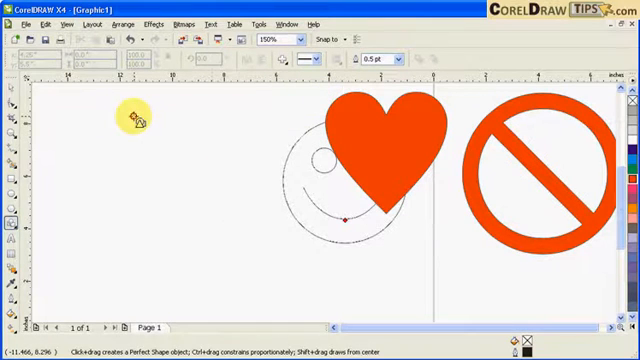
Draw a cross at the left, select it and fill it green.
drag(130, 115, 285, 250)
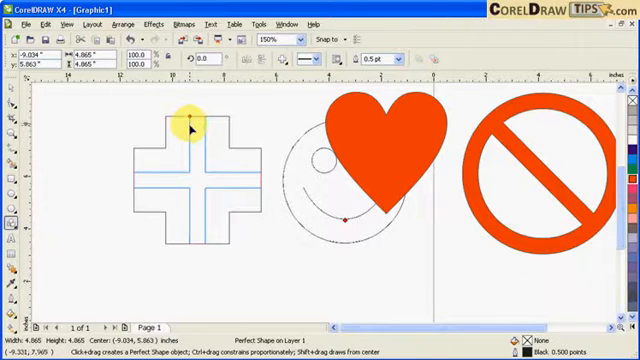
click(195, 175)
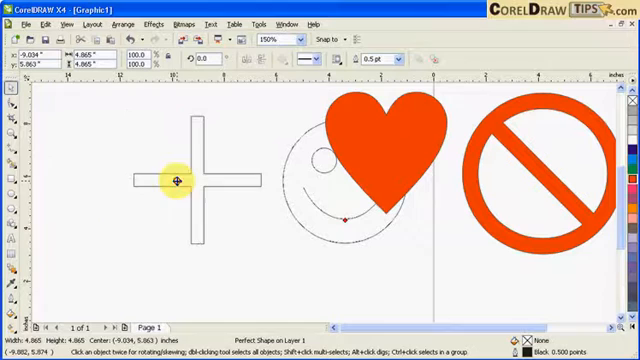
click(175, 178)
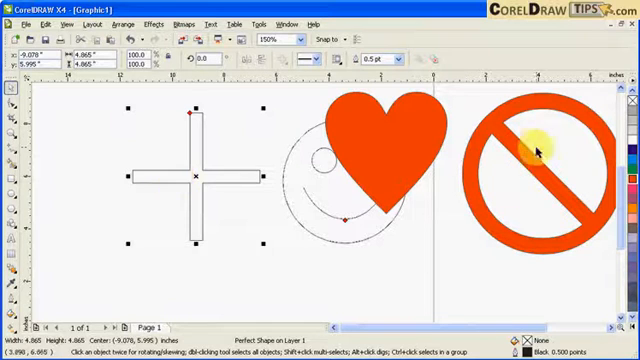
mouse_move(175, 177)
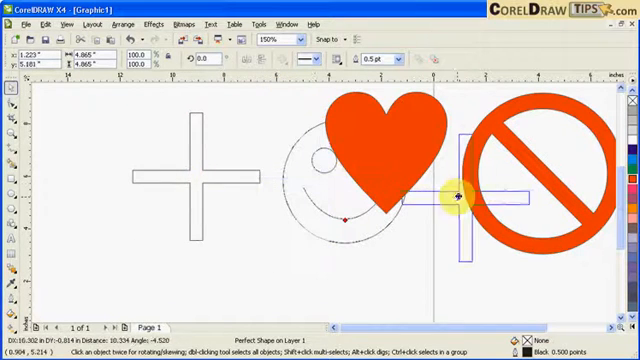
click(452, 197)
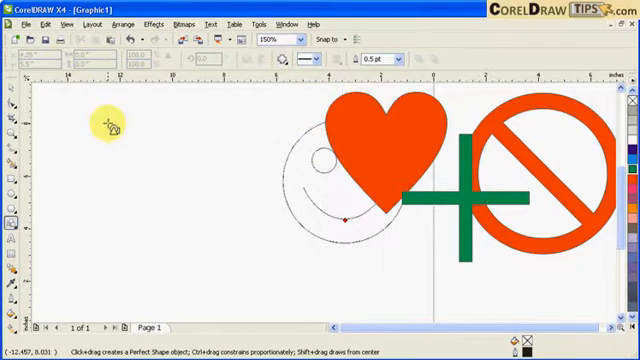
Draw a notched-corner square at the left and fill it blue.
drag(105, 120, 210, 210)
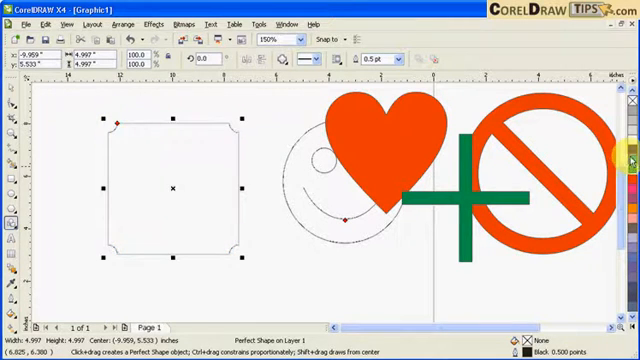
click(630, 155)
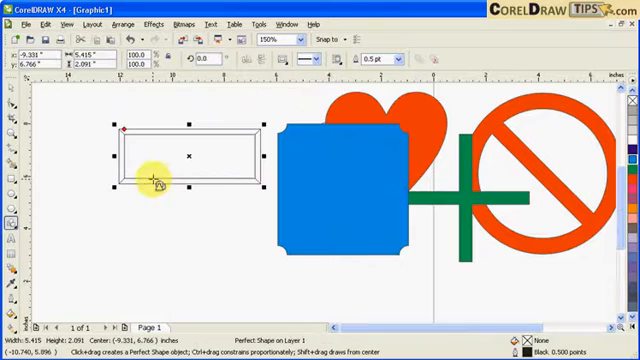
mouse_move(120, 130)
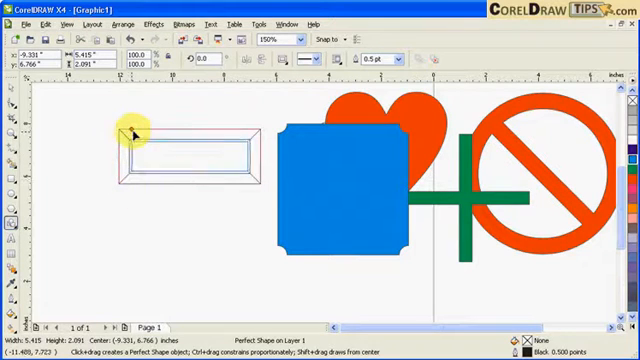
Return to the Pick tool after drawing the bevelled button shape.
click(190, 152)
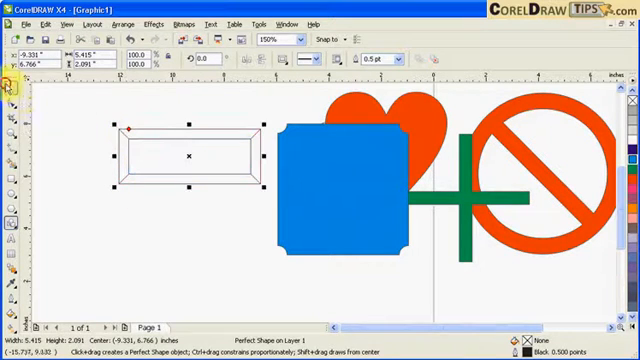